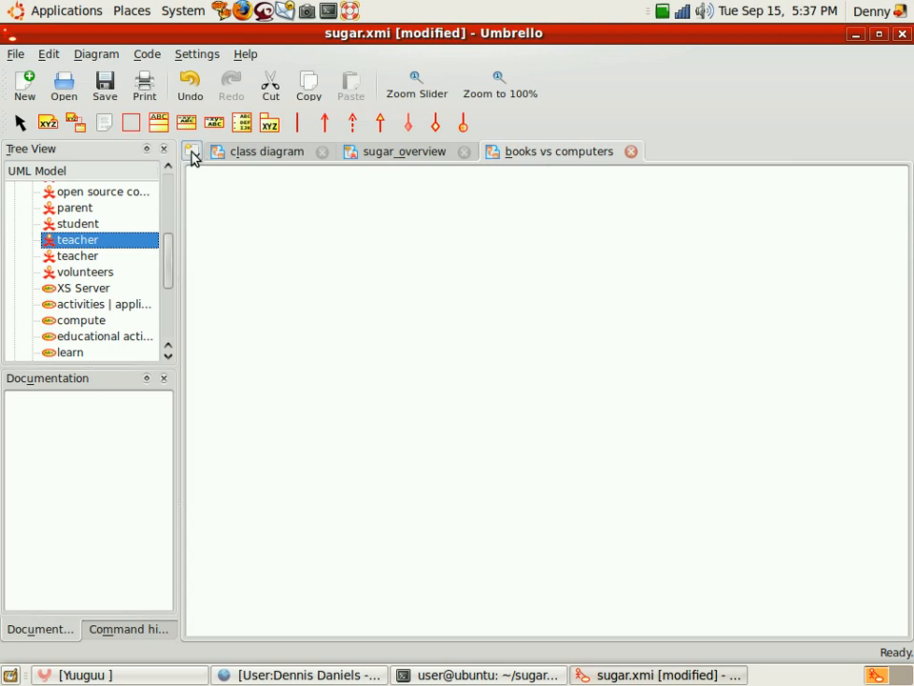
Step: Create the use case diagram 'books vs computers' and delete the duplicate diagram of that name
click(191, 153)
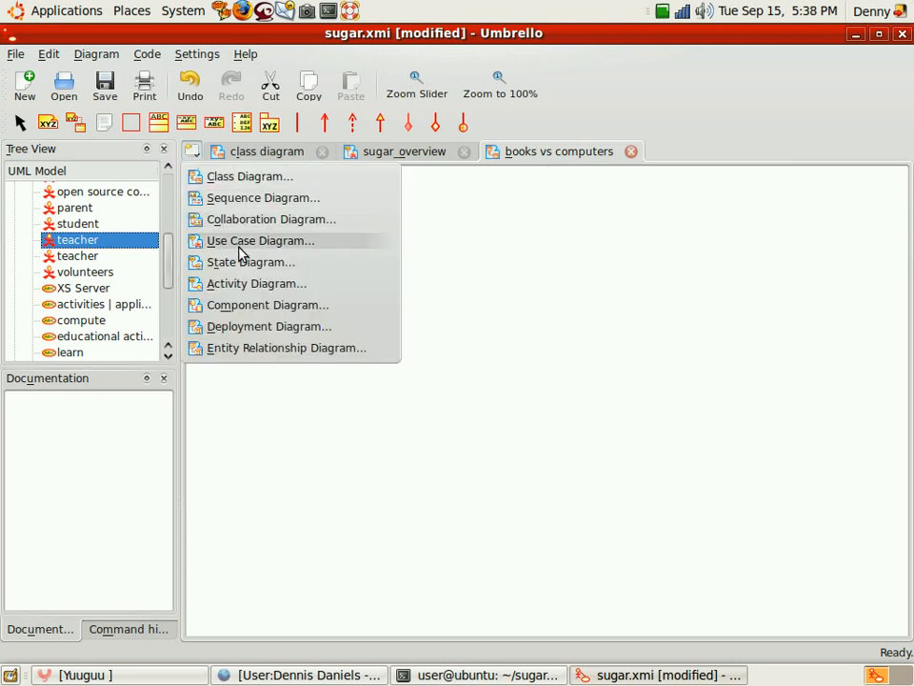
click(259, 240)
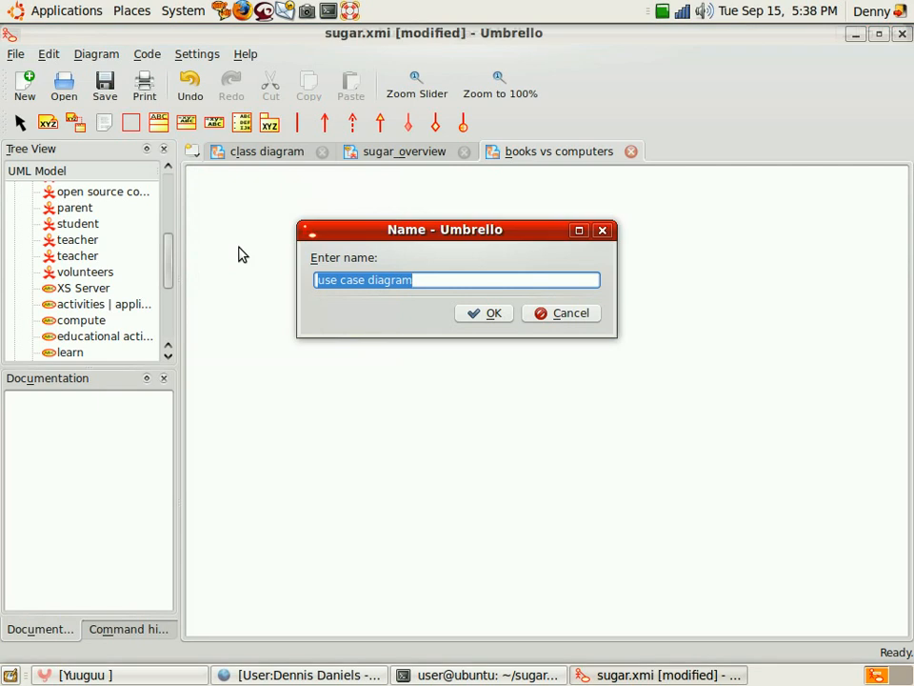
text(books vs)
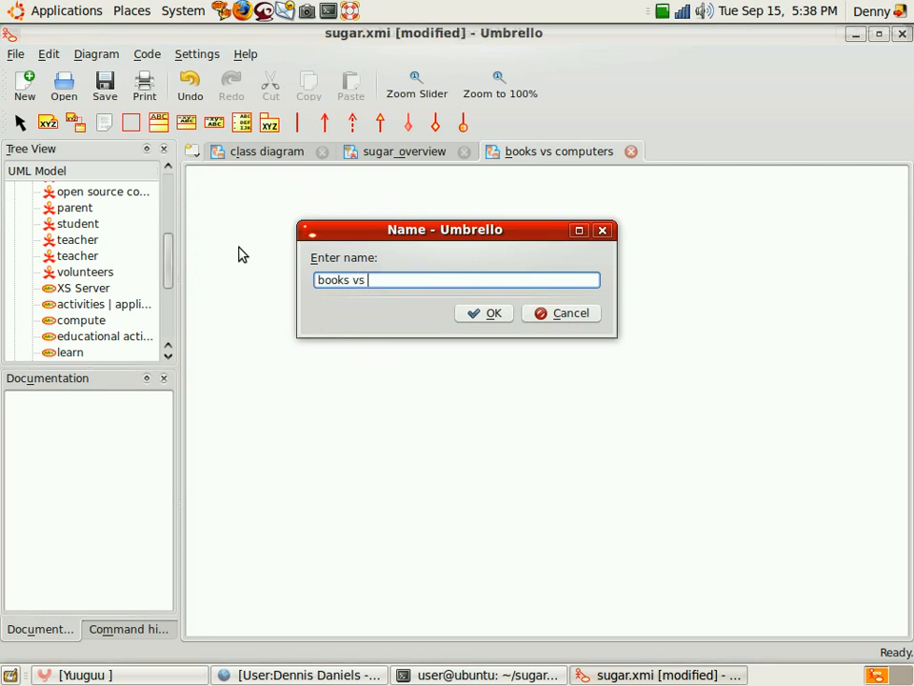
click(484, 312)
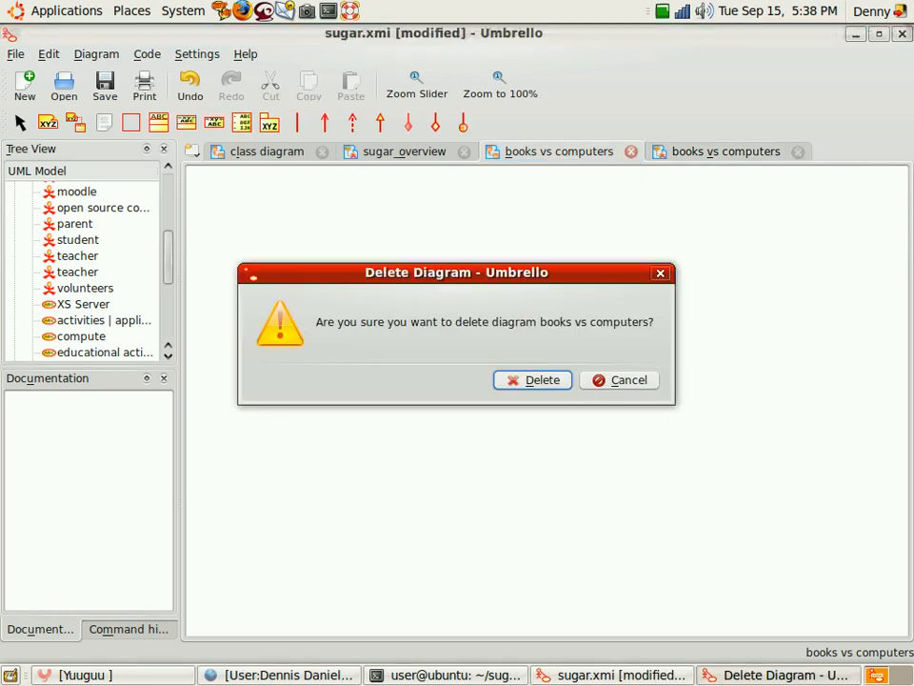
click(532, 381)
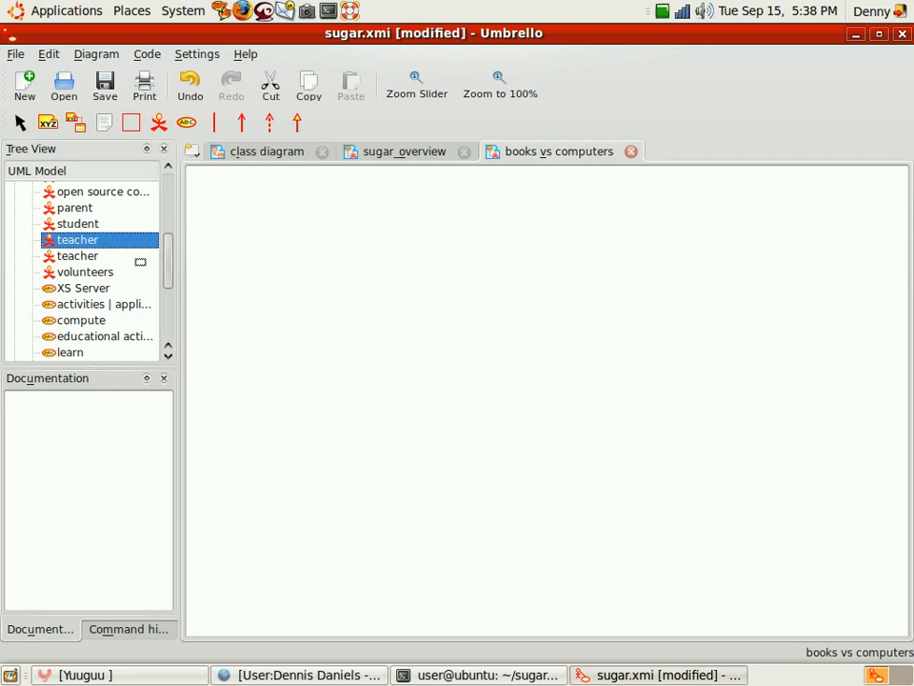
mouse_move(78, 258)
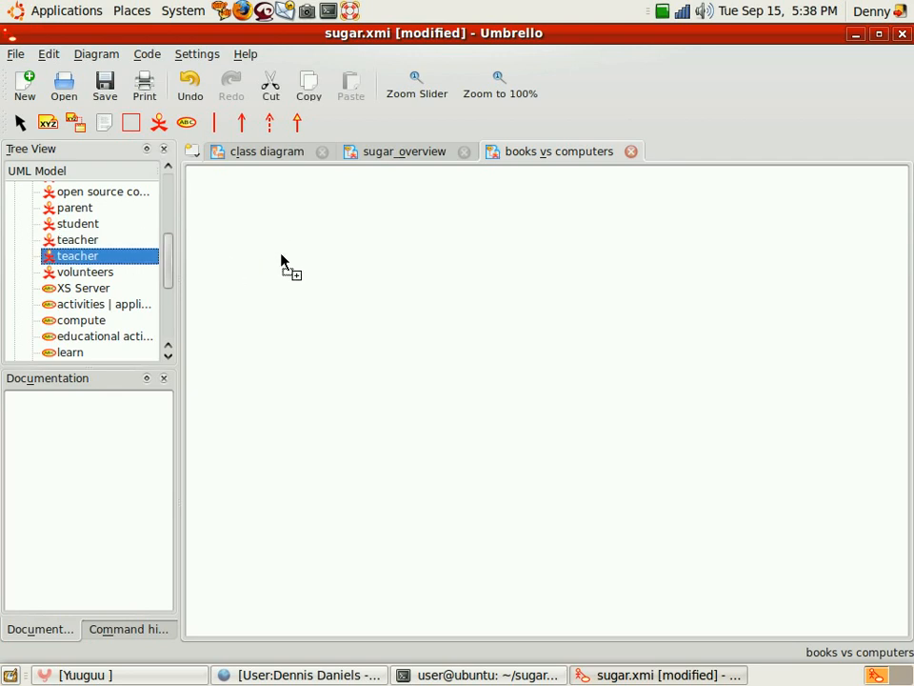
Step: Place the 'teacher' actor from the Tree View onto the diagram canvas
drag(78, 255, 308, 276)
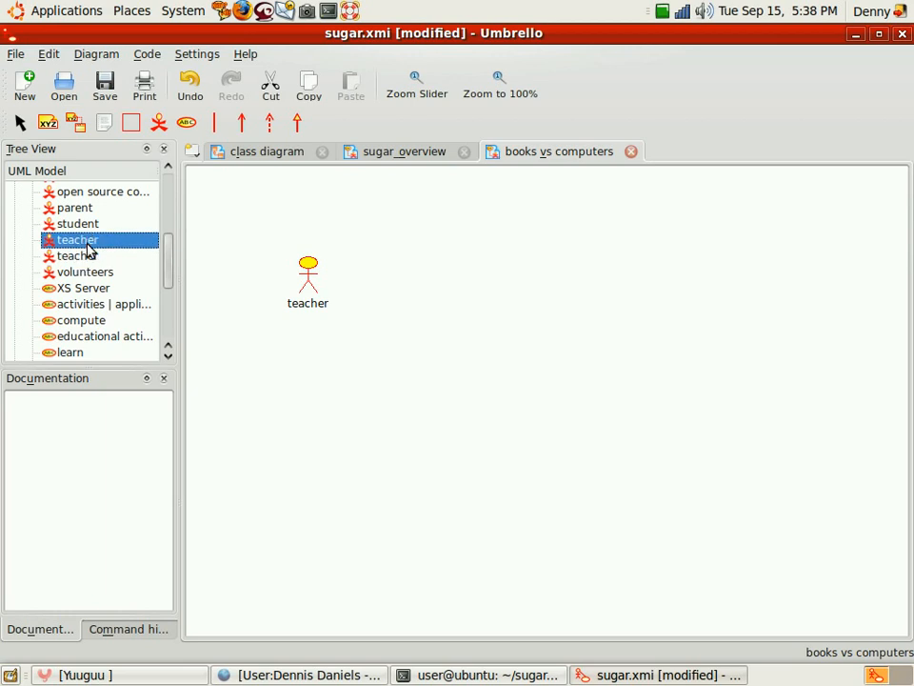
Step: Give the teacher actor the documentation note 'Which diagram...?' and apply it
double_click(76, 240)
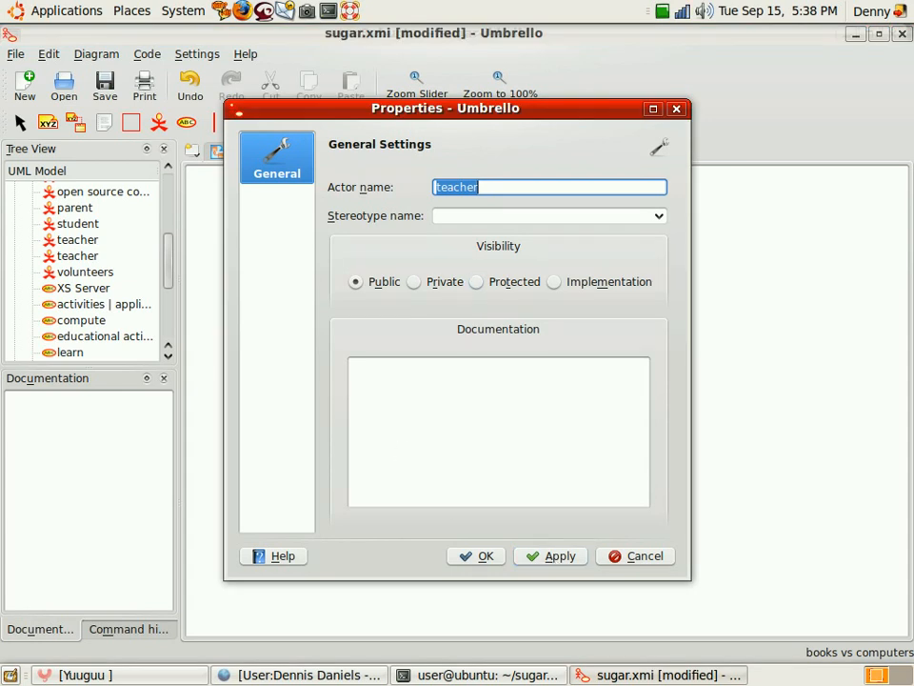
text(where is)
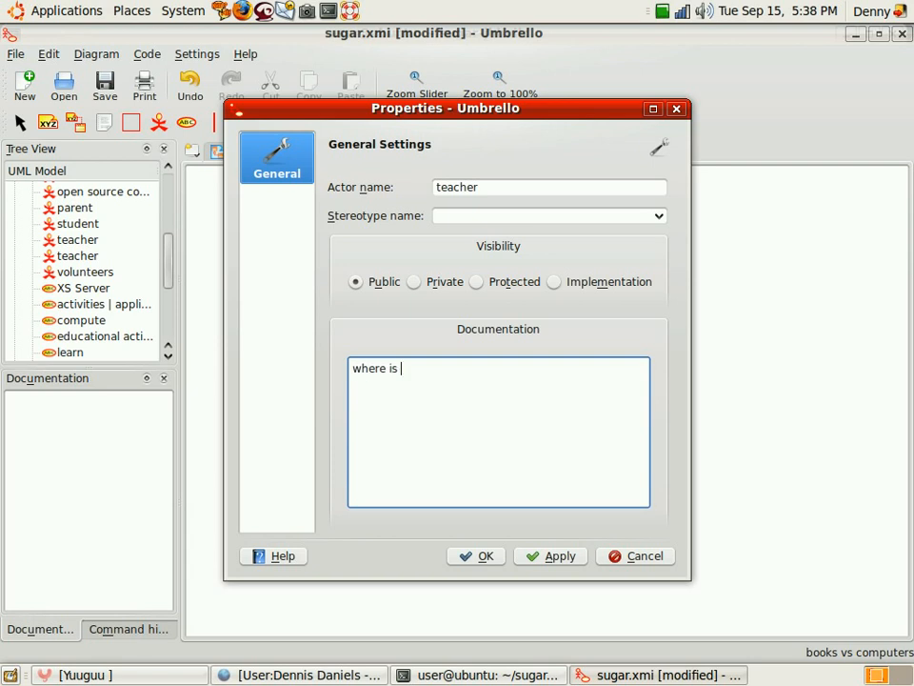
text(t)
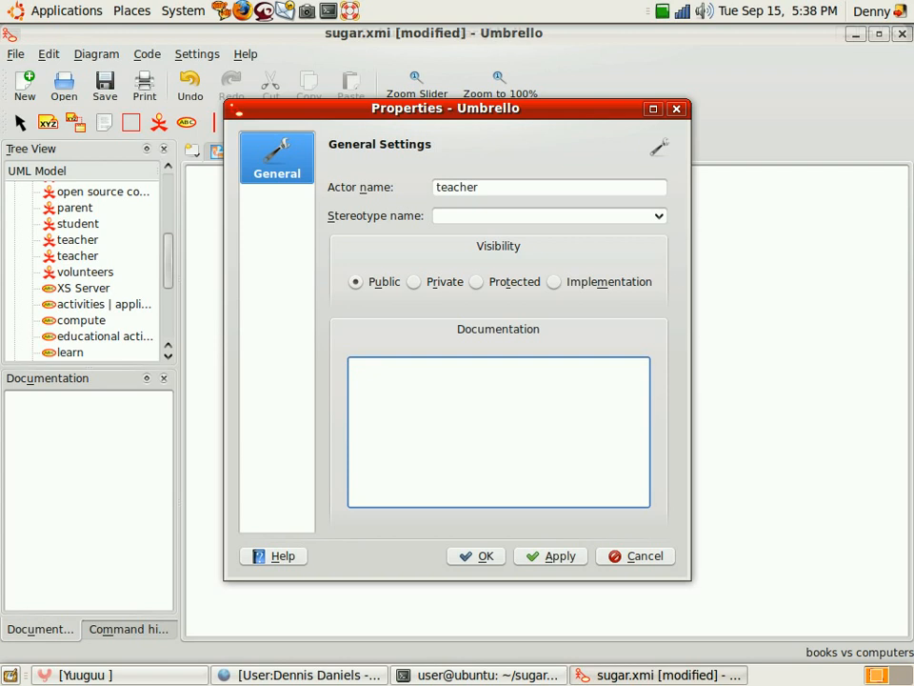
text(Whic)
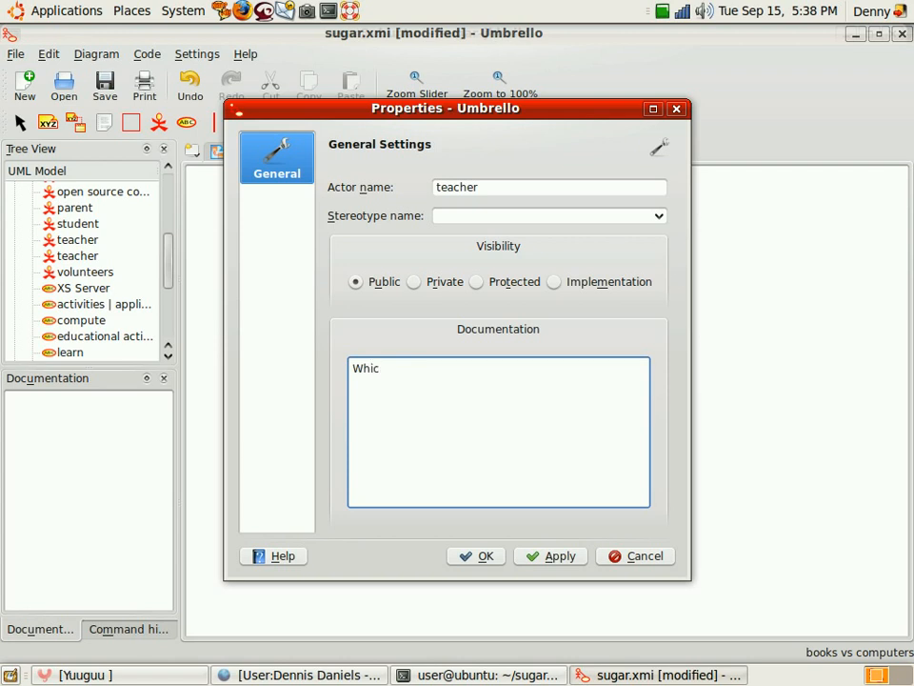
text(h diagram...?)
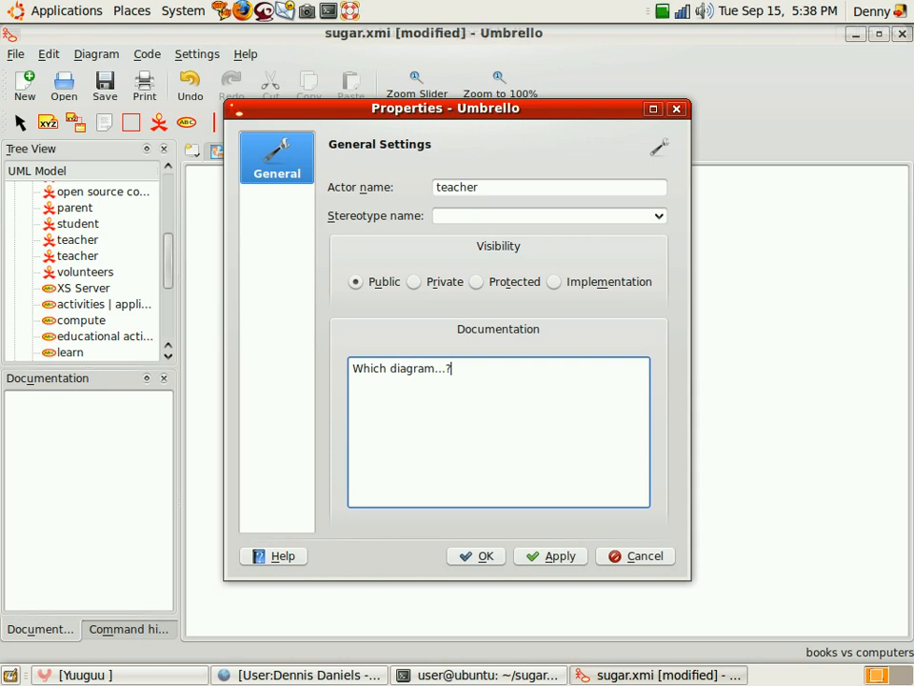
click(482, 556)
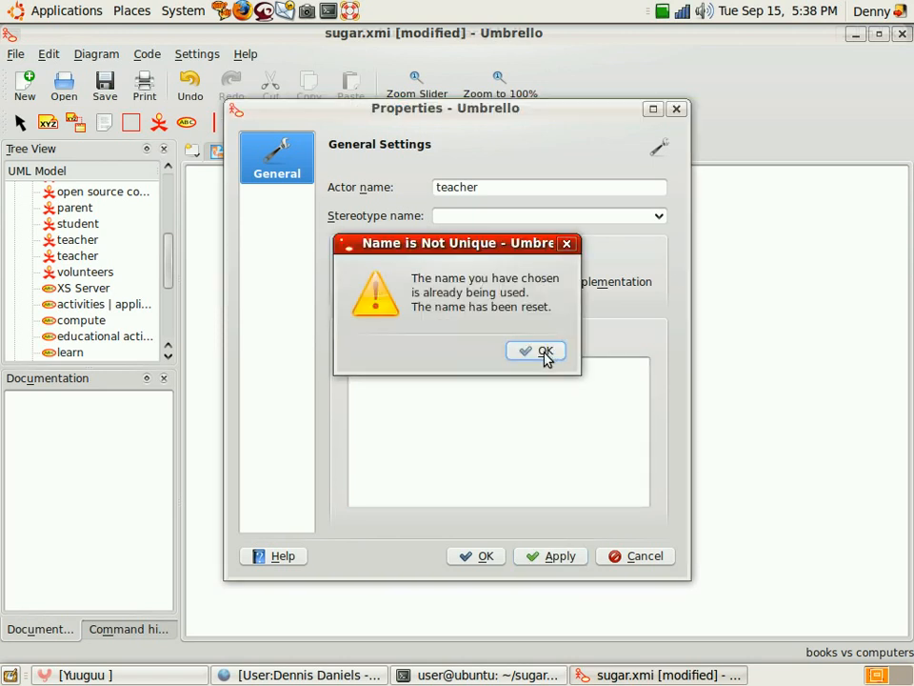
Step: Dismiss the name-not-unique warning and confirm the actor renamed to 'teacher v'
click(537, 350)
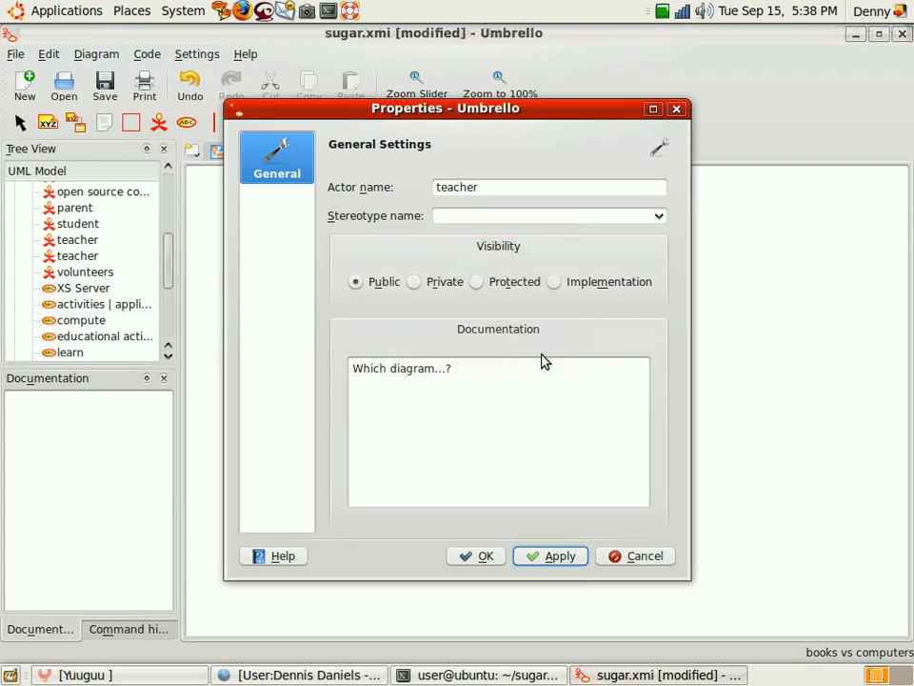
mouse_move(72, 244)
text( v)
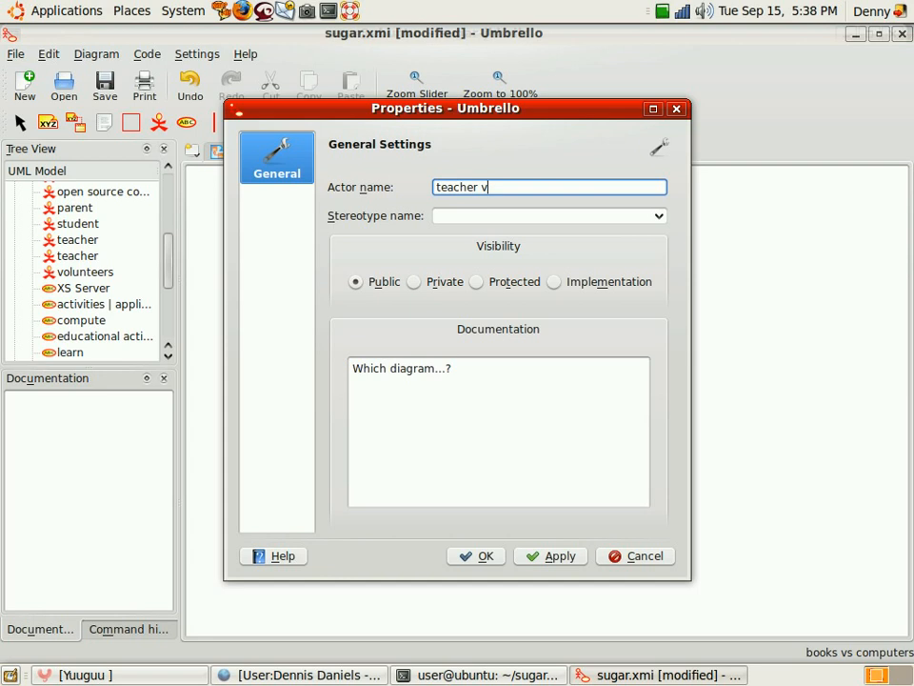
click(477, 556)
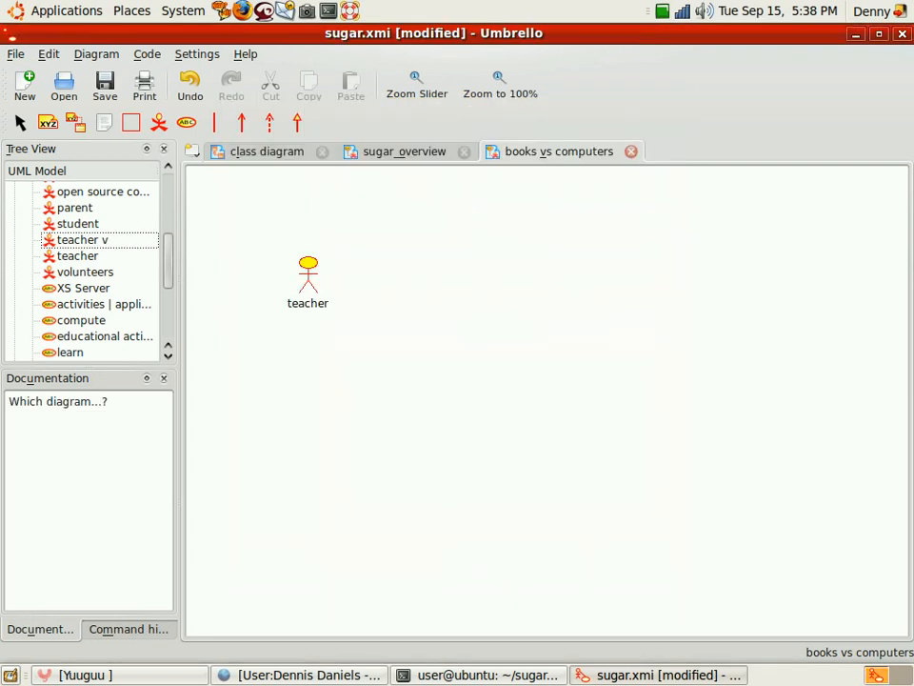
click(82, 240)
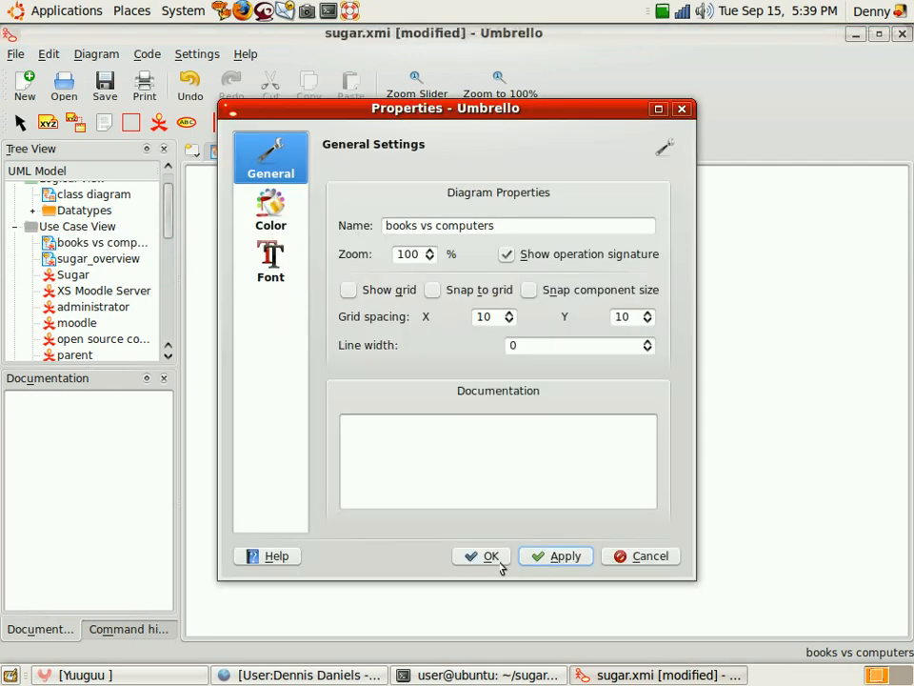
click(487, 557)
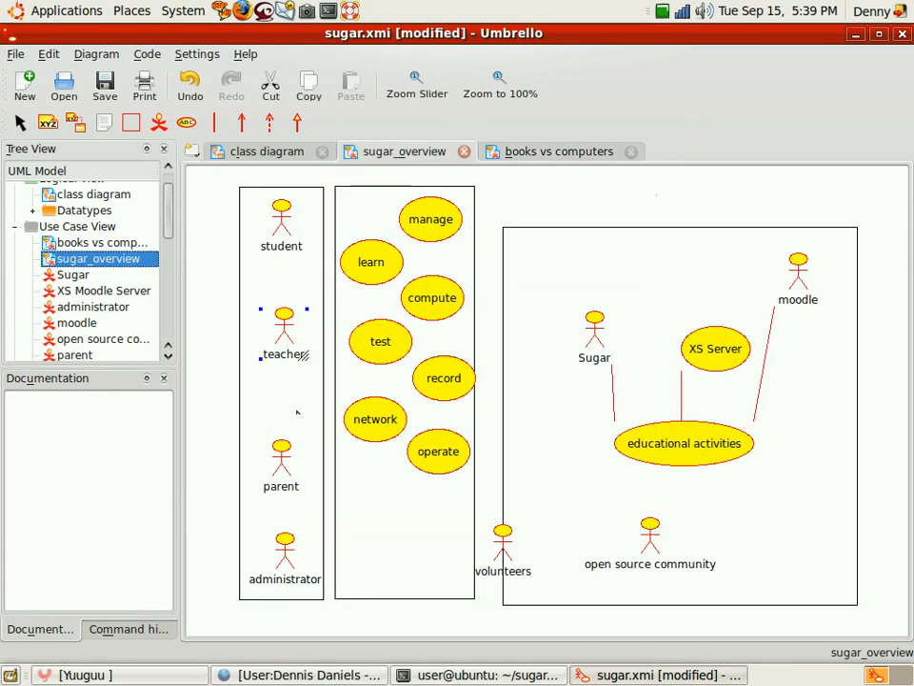
click(100, 242)
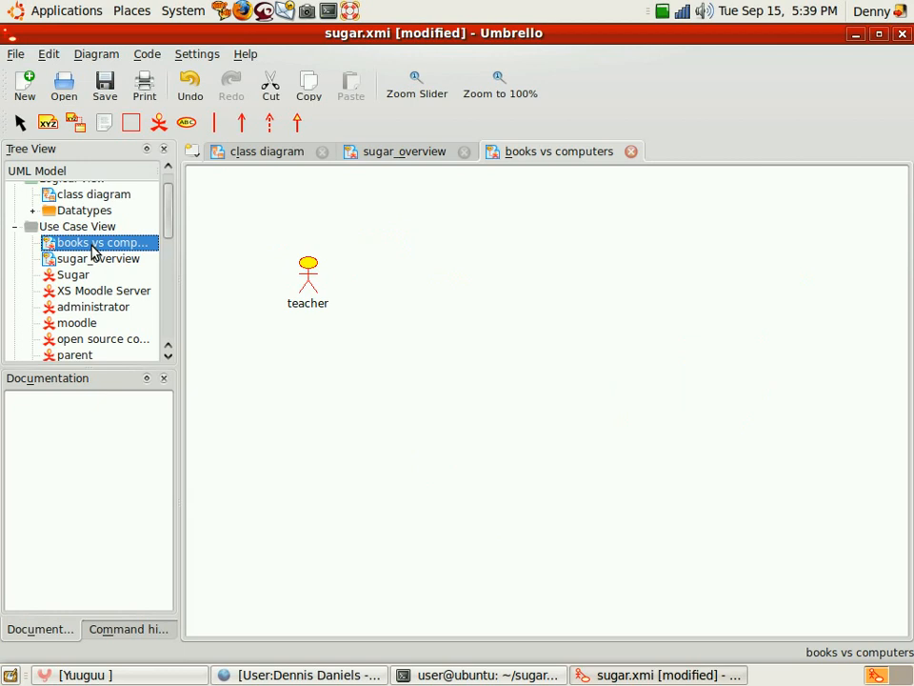
Step: Select 'teacher v' in the Tree View to show its documentation 'Which diagram...?'
scroll(down, 3)
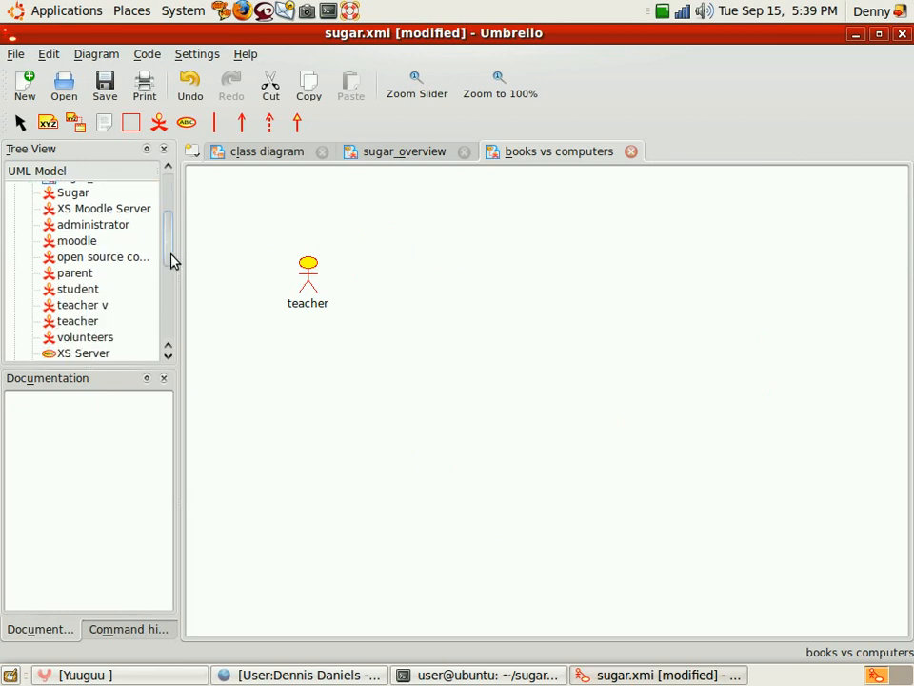
mouse_move(92, 327)
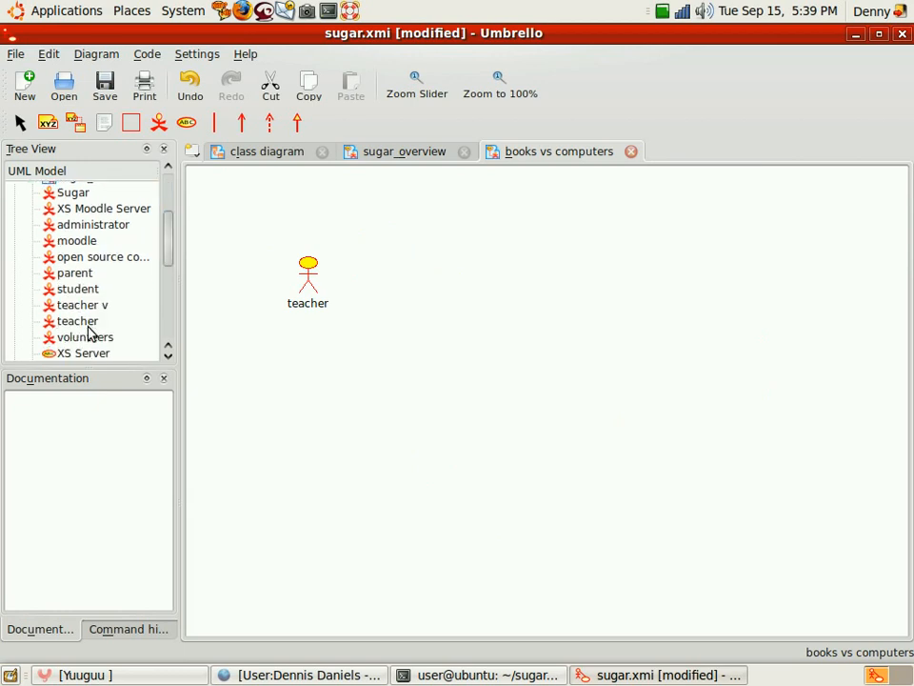
click(80, 305)
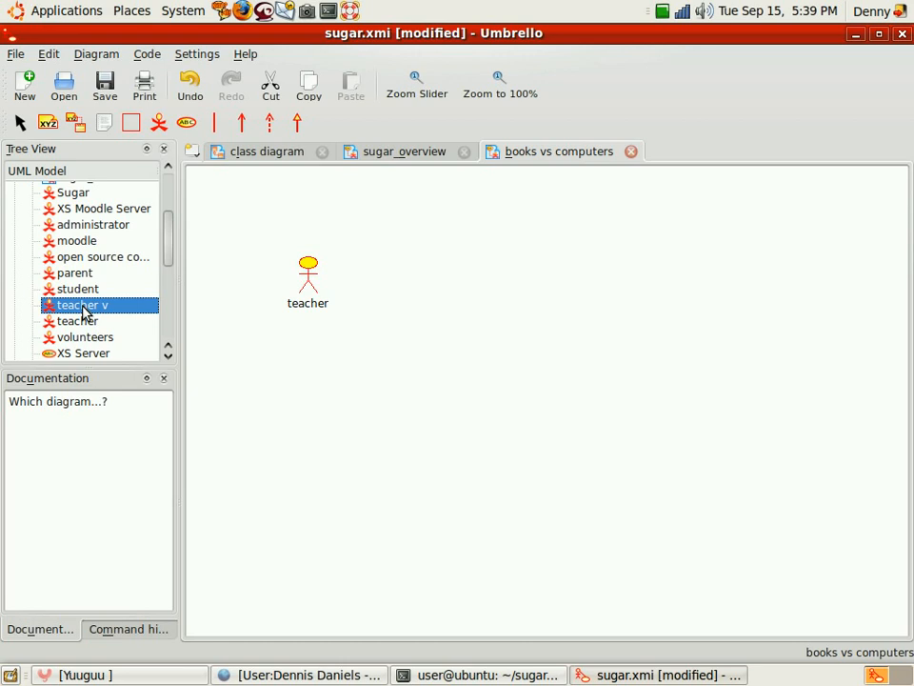